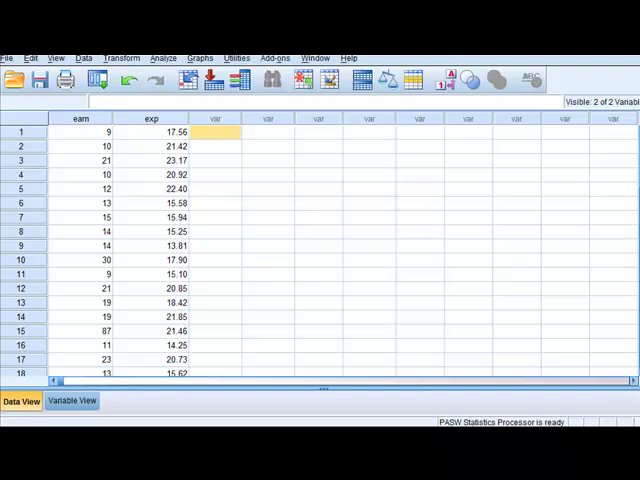
Step: Review the earn and exp columns, then set up a linear regression with exp as the independent variable
click(84, 118)
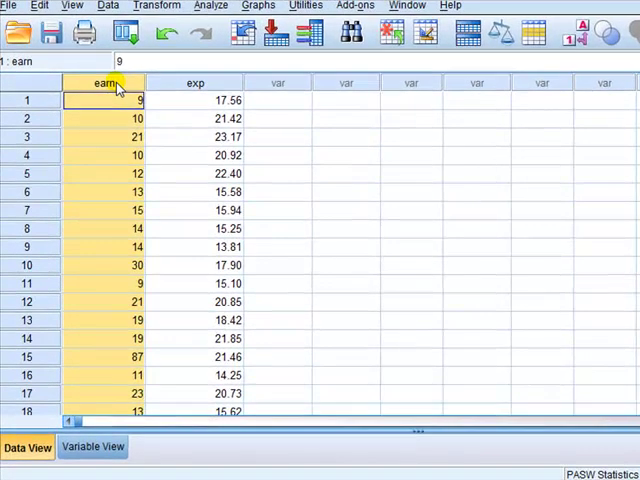
click(196, 84)
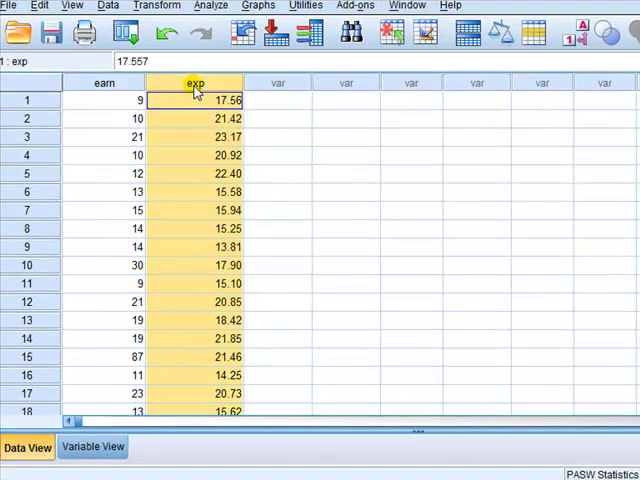
mouse_move(208, 32)
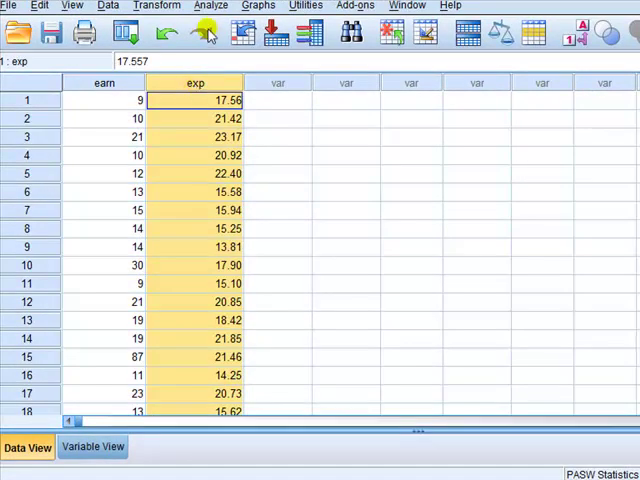
click(210, 4)
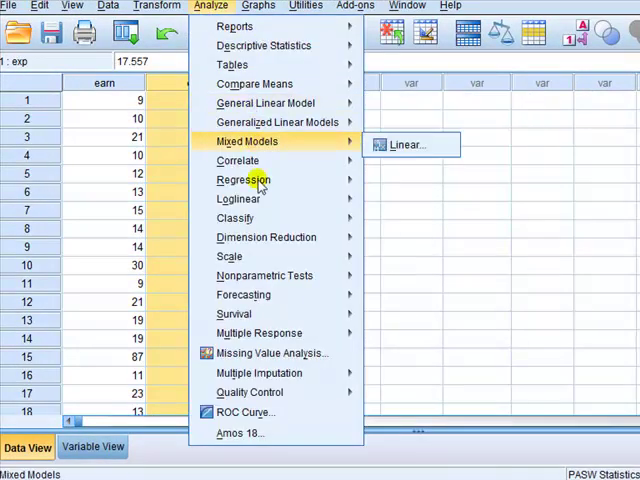
mouse_move(244, 180)
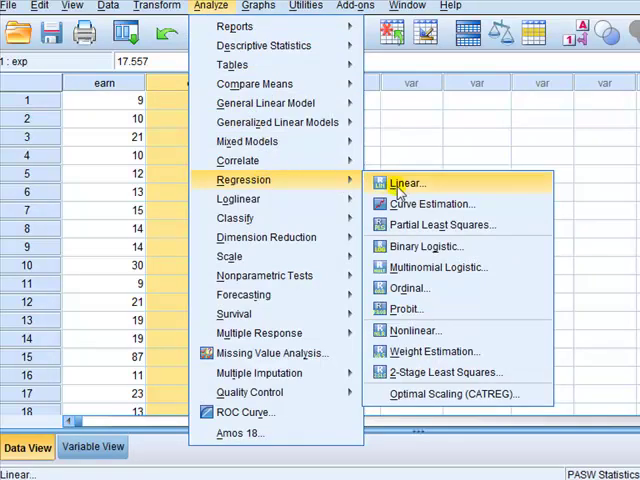
click(408, 184)
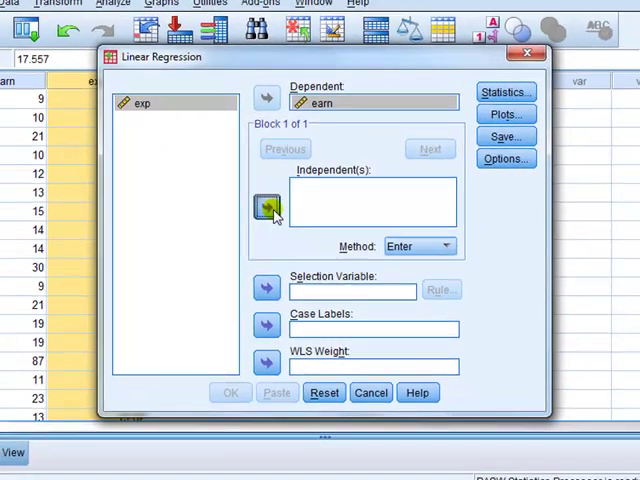
click(268, 208)
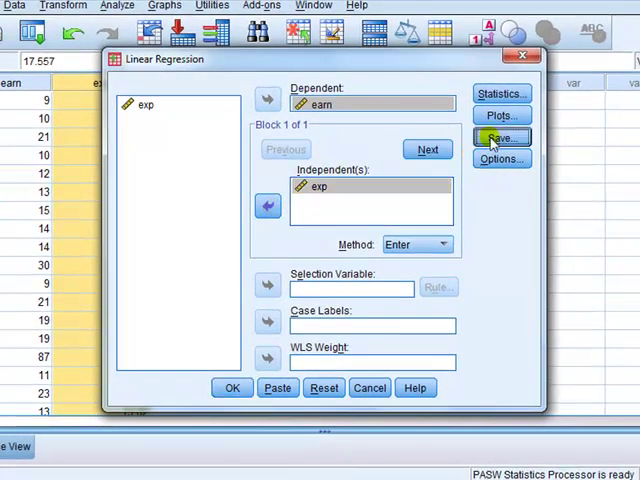
Step: In the Save options, tick both Unstandardized and Standardized residuals
click(502, 138)
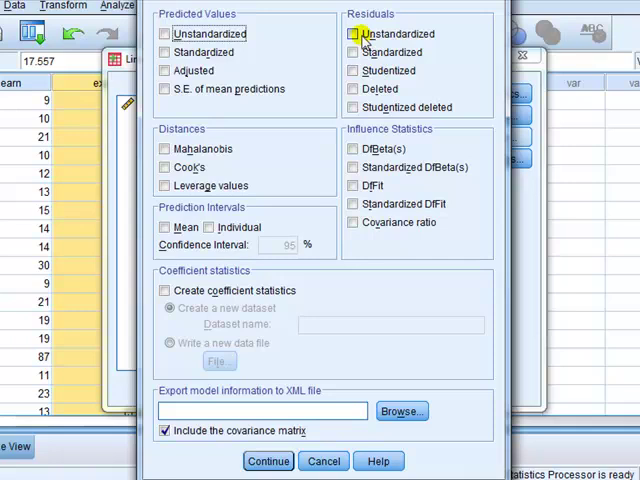
click(352, 34)
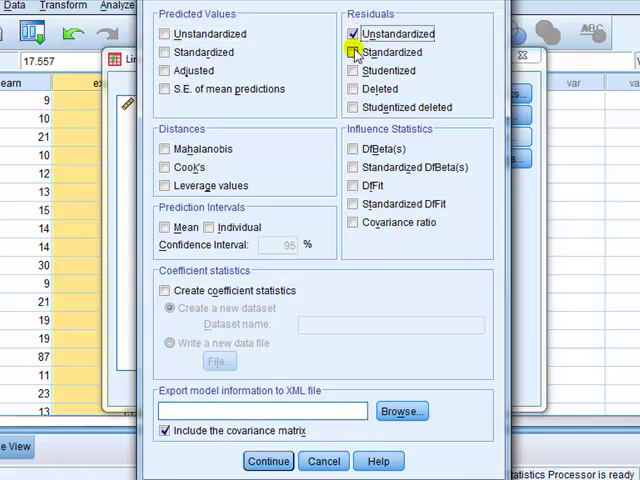
click(352, 52)
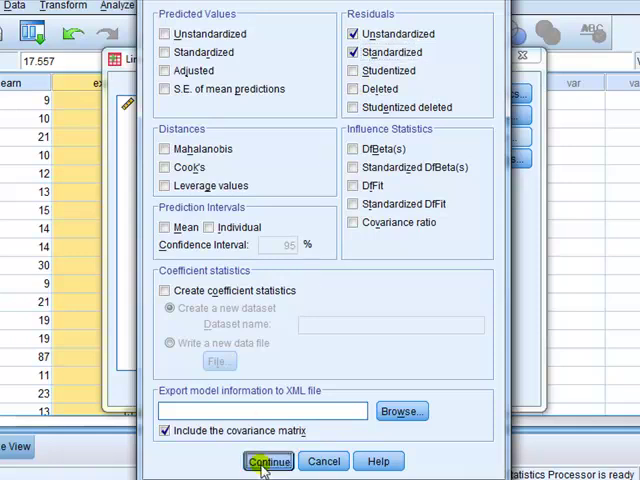
Step: Run the regression to add RES_1 and ZRE_1, then set up a histogram with RES_1 as its variable
click(268, 460)
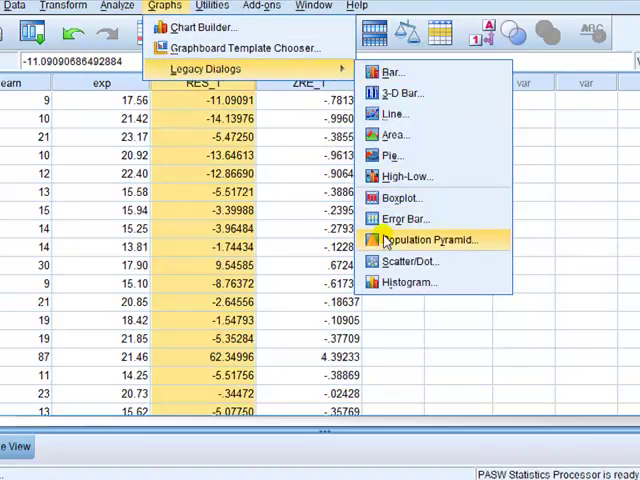
click(400, 282)
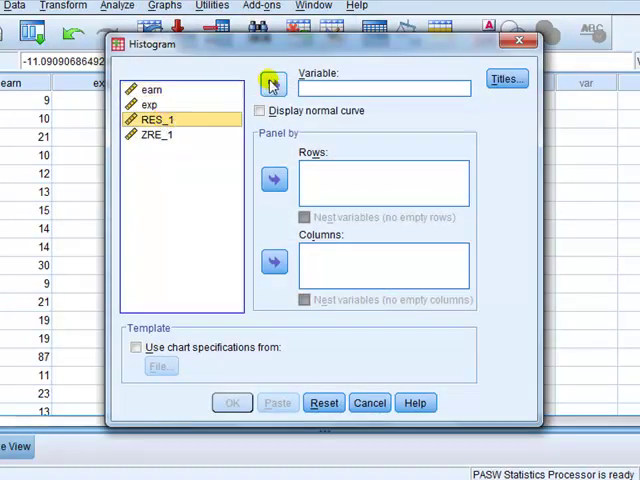
click(272, 84)
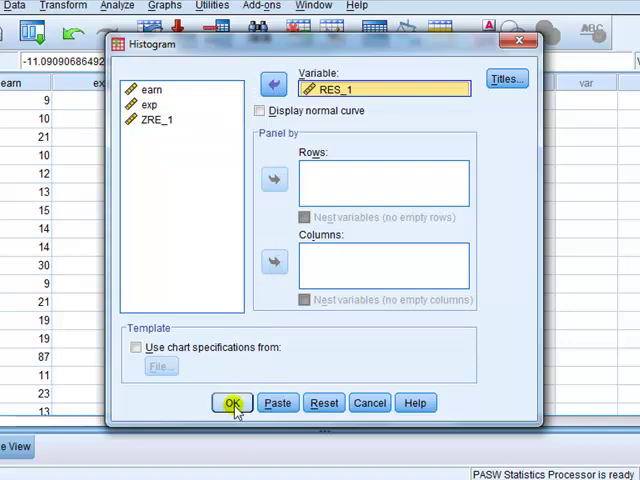
Step: Produce the histogram of the raw residuals RES_1 in the output viewer
click(232, 402)
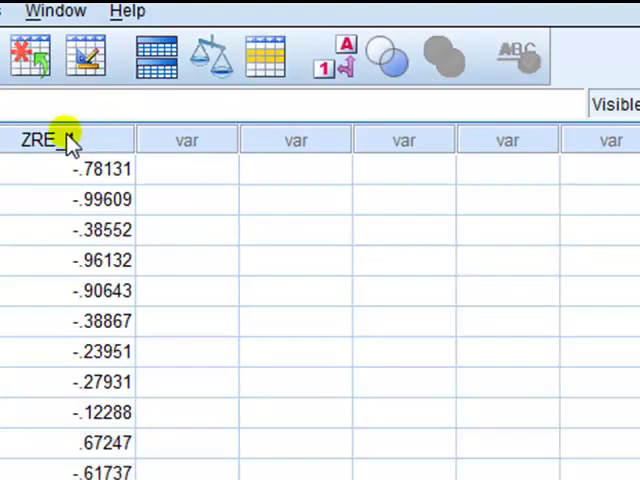
Step: Select the ZRE_1 column and set up a legacy histogram using it as the variable
click(60, 140)
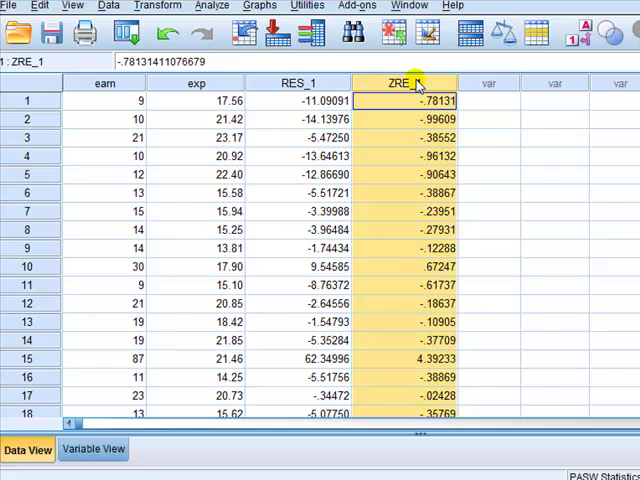
click(260, 6)
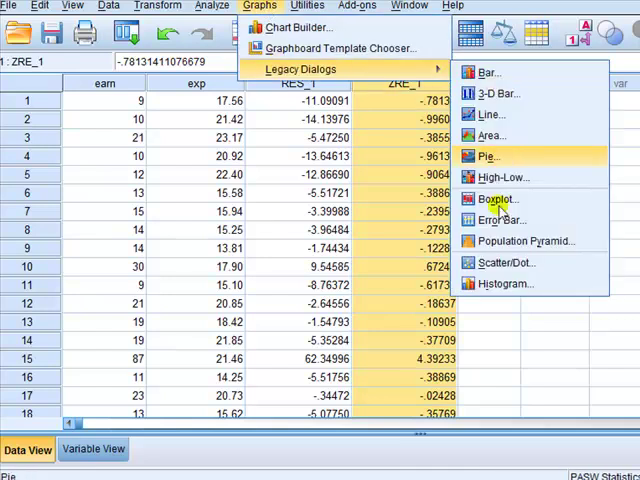
click(504, 284)
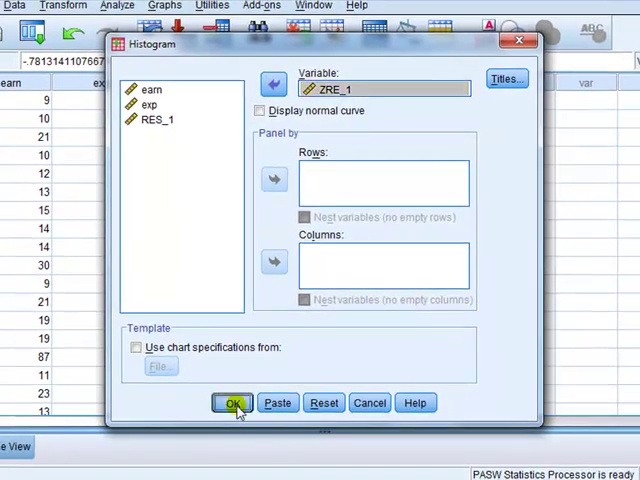
Step: Produce the histogram of Standardized Residual (N=40, mean near 0, std. dev. 0.987)
click(232, 402)
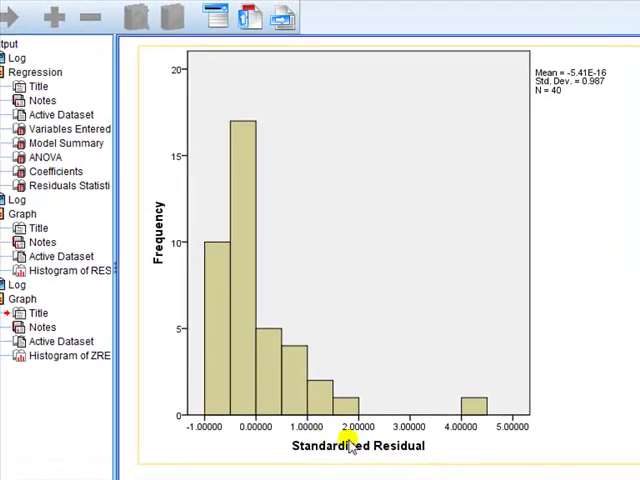
mouse_move(212, 360)
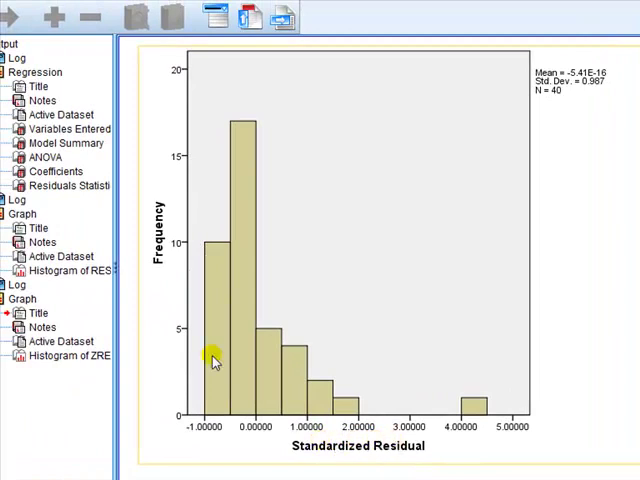
mouse_move(258, 204)
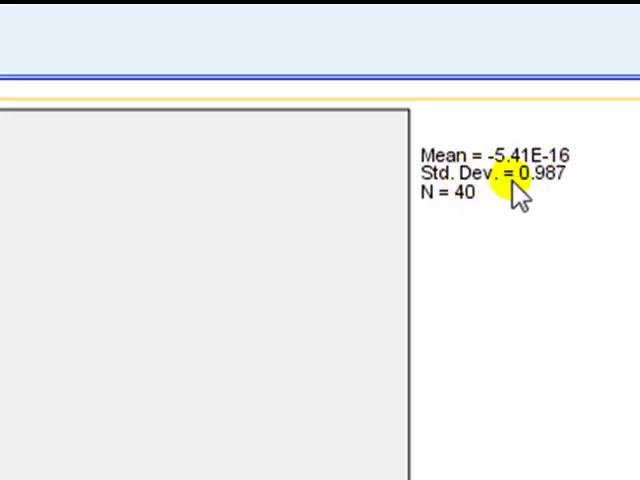
mouse_move(608, 320)
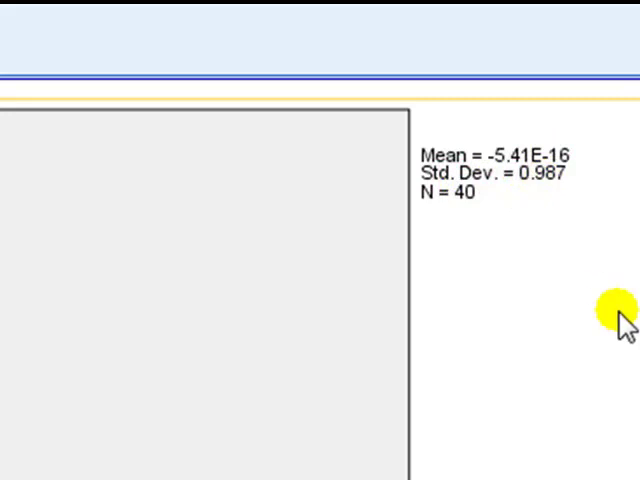